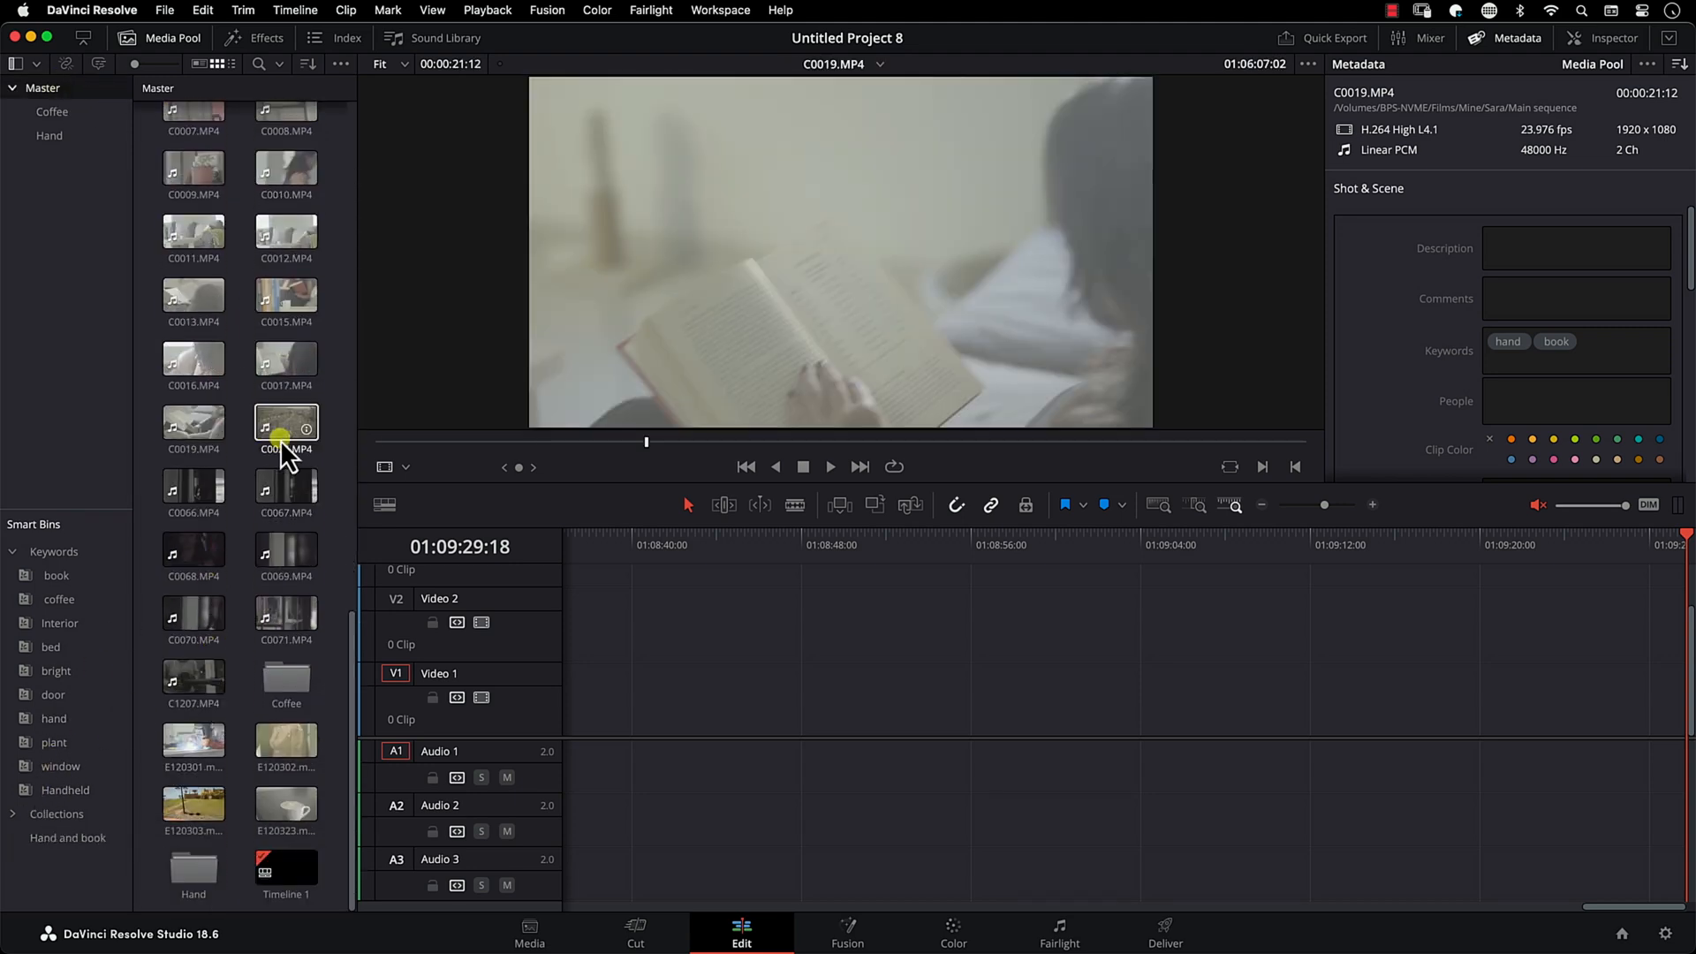
Step: Select the 'Hand and book' smart bin to edit its rules and name
click(67, 837)
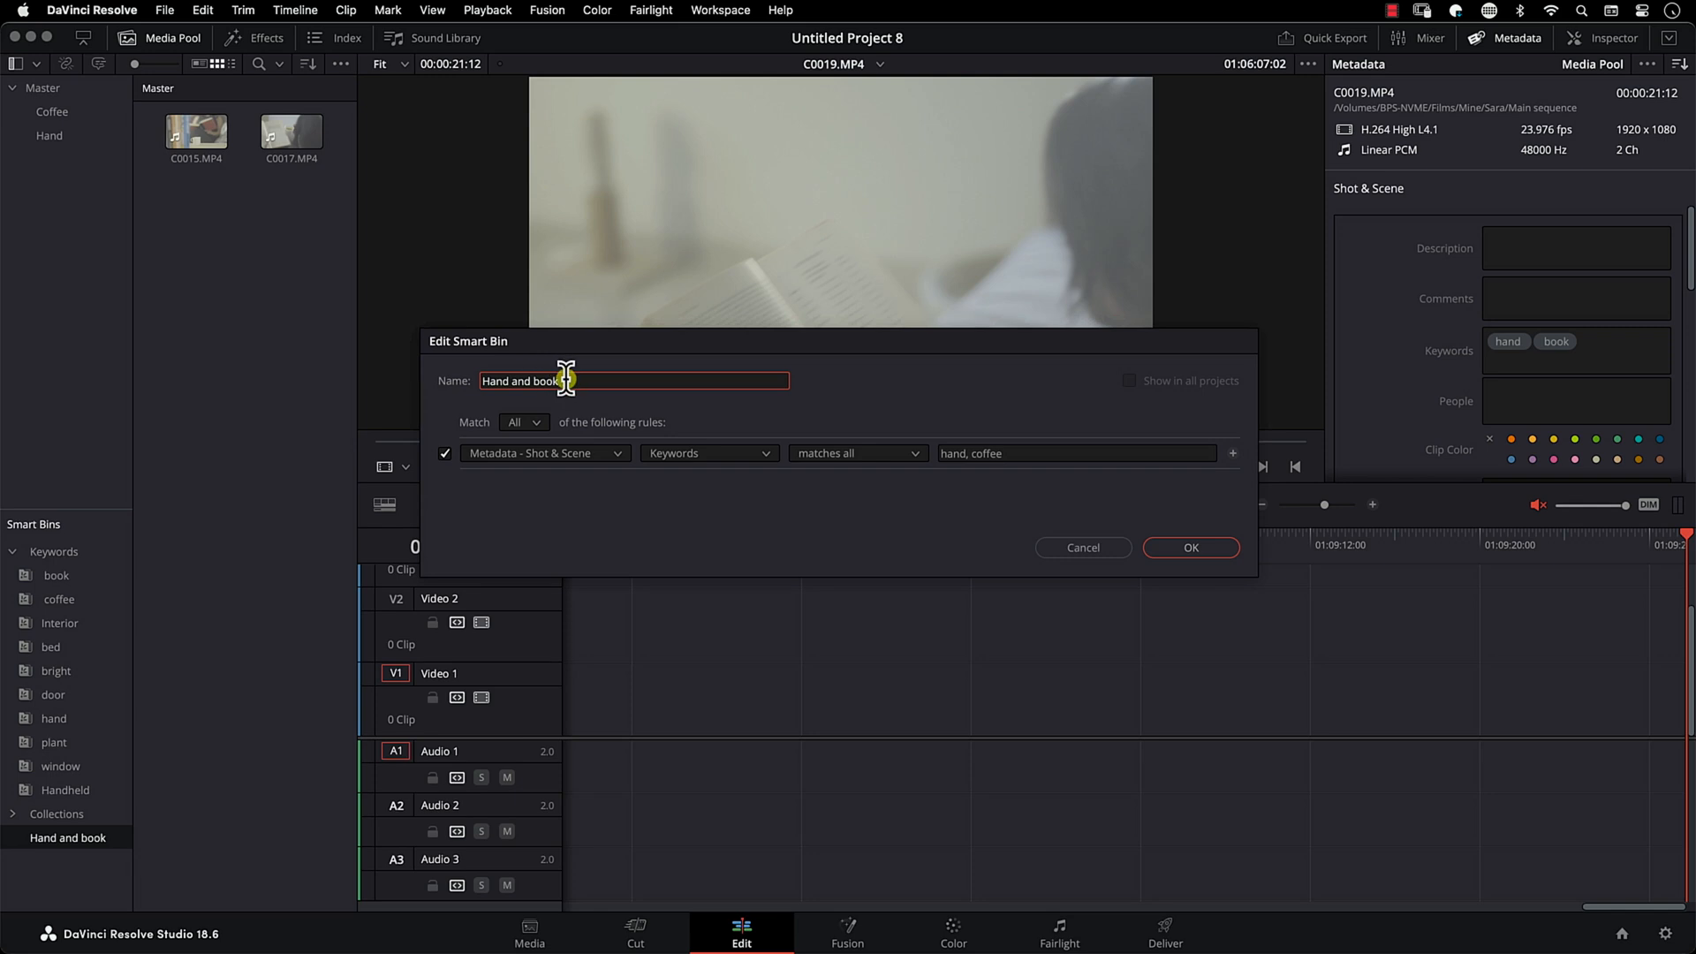
Step: Rename the smart bin to 'Hand and coffee', keeping the hand, coffee keyword rule, and save
click(1075, 453)
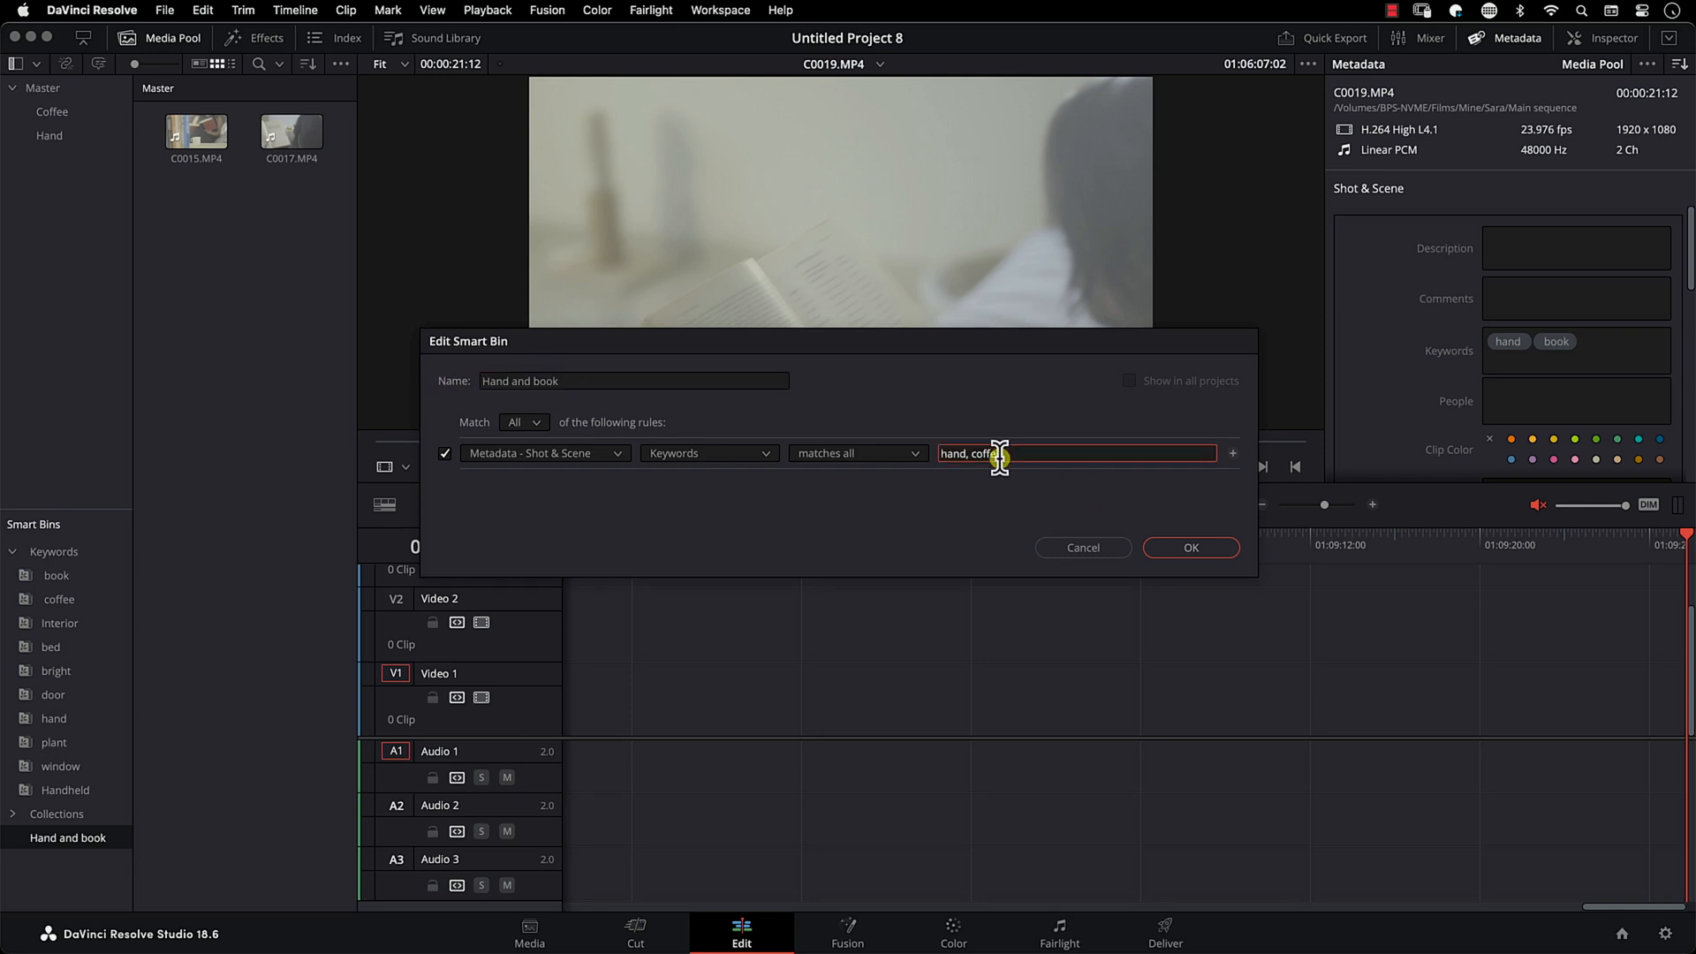
click(551, 380)
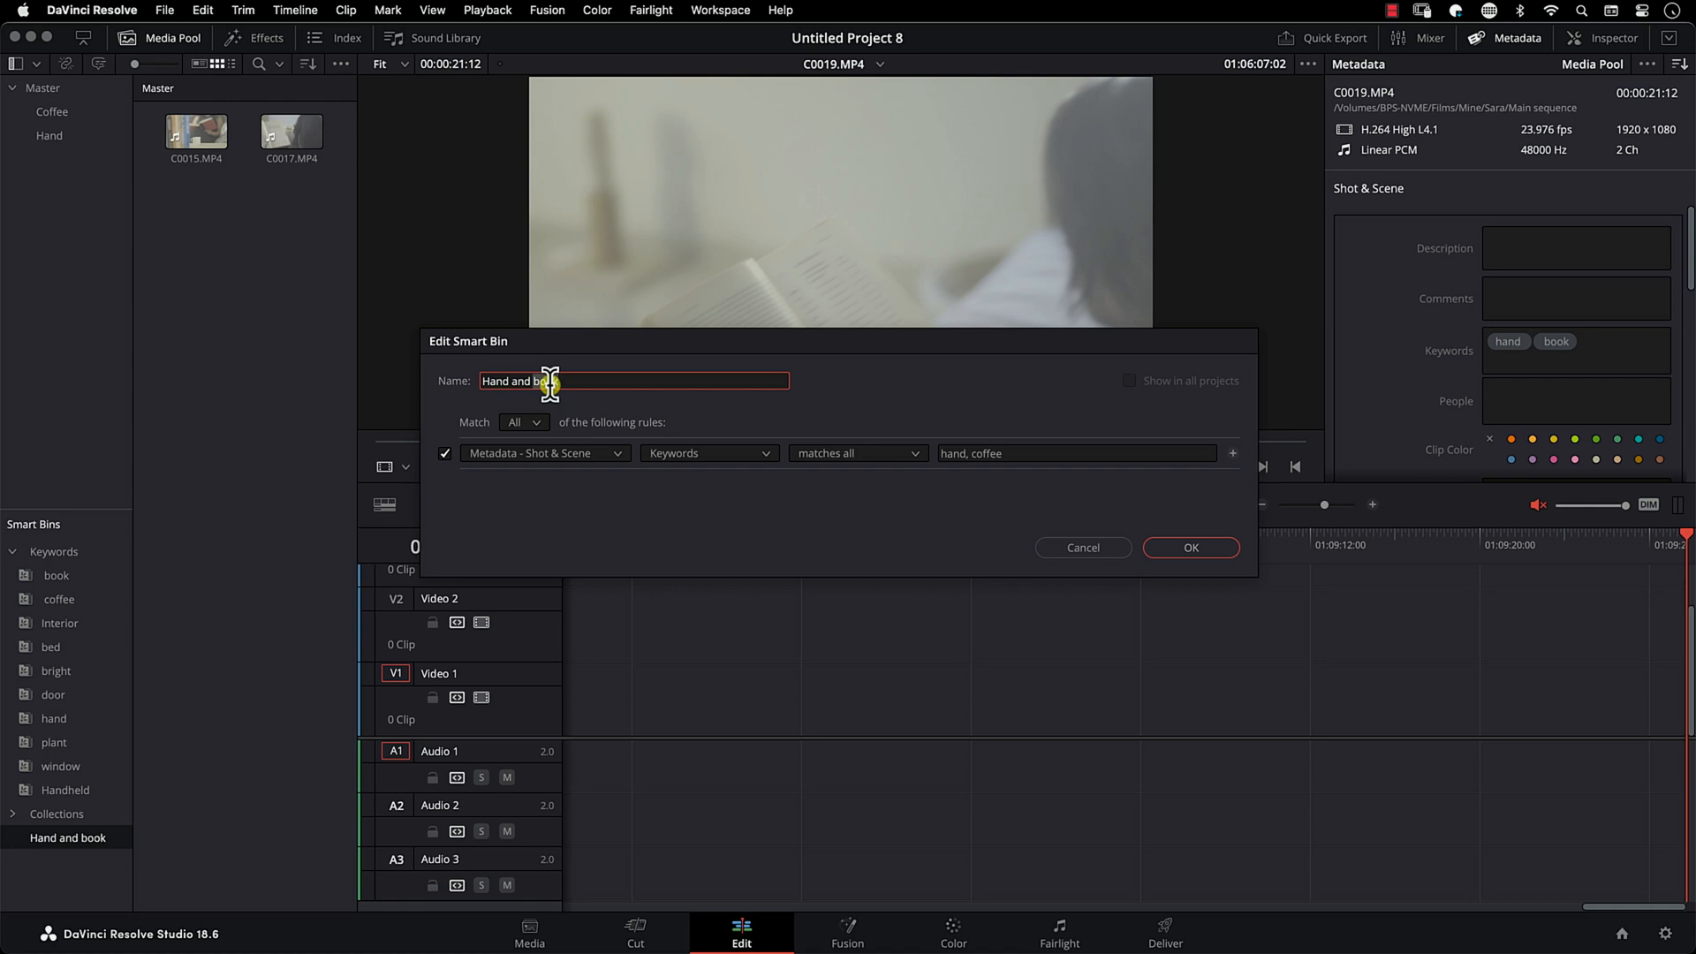
text(co)
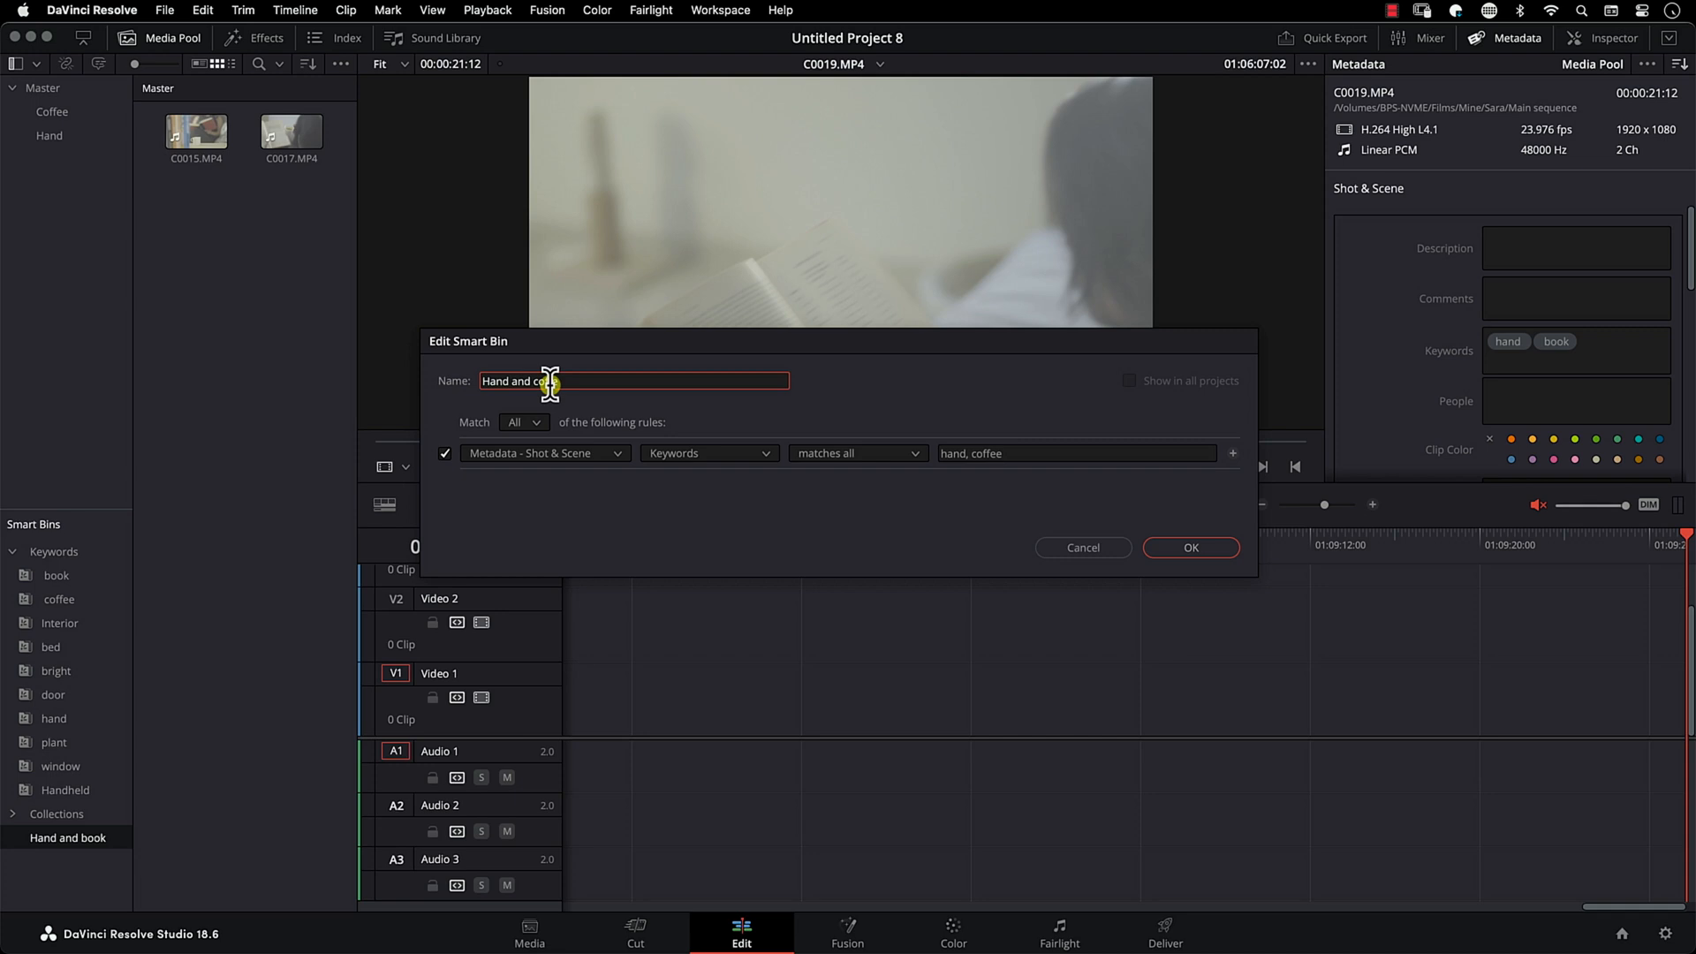
click(1190, 548)
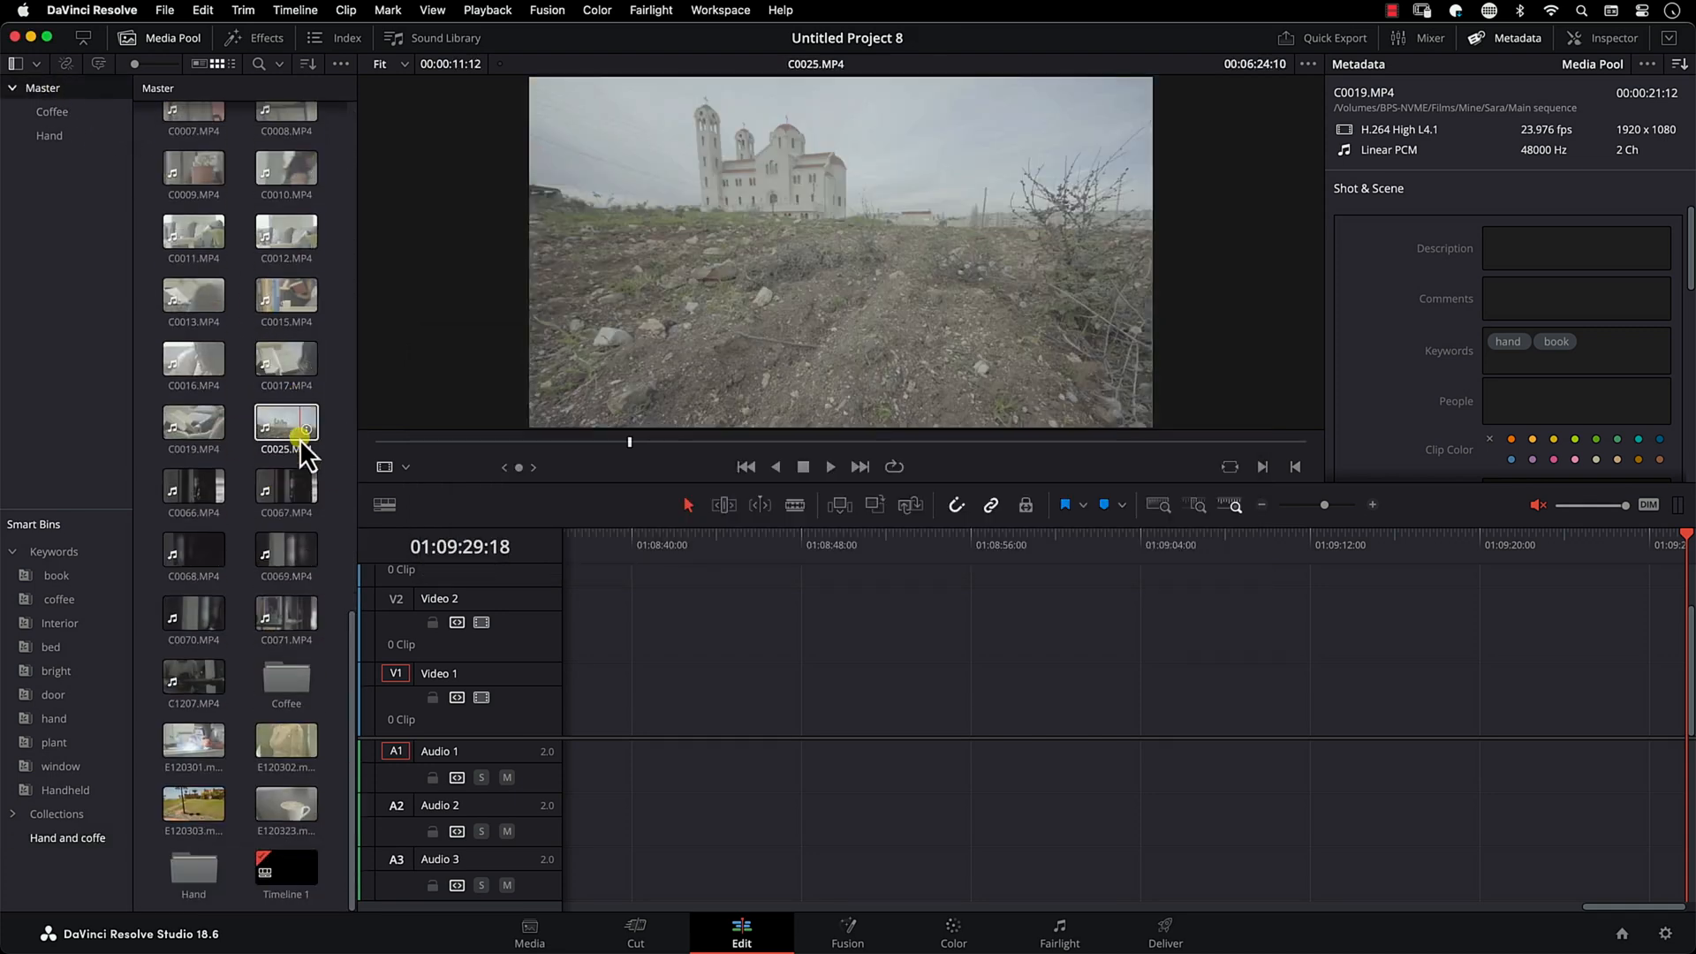
Step: Tag clip C0012, then open the 'Hand and coffee' smart bin and select C0012 there
click(285, 360)
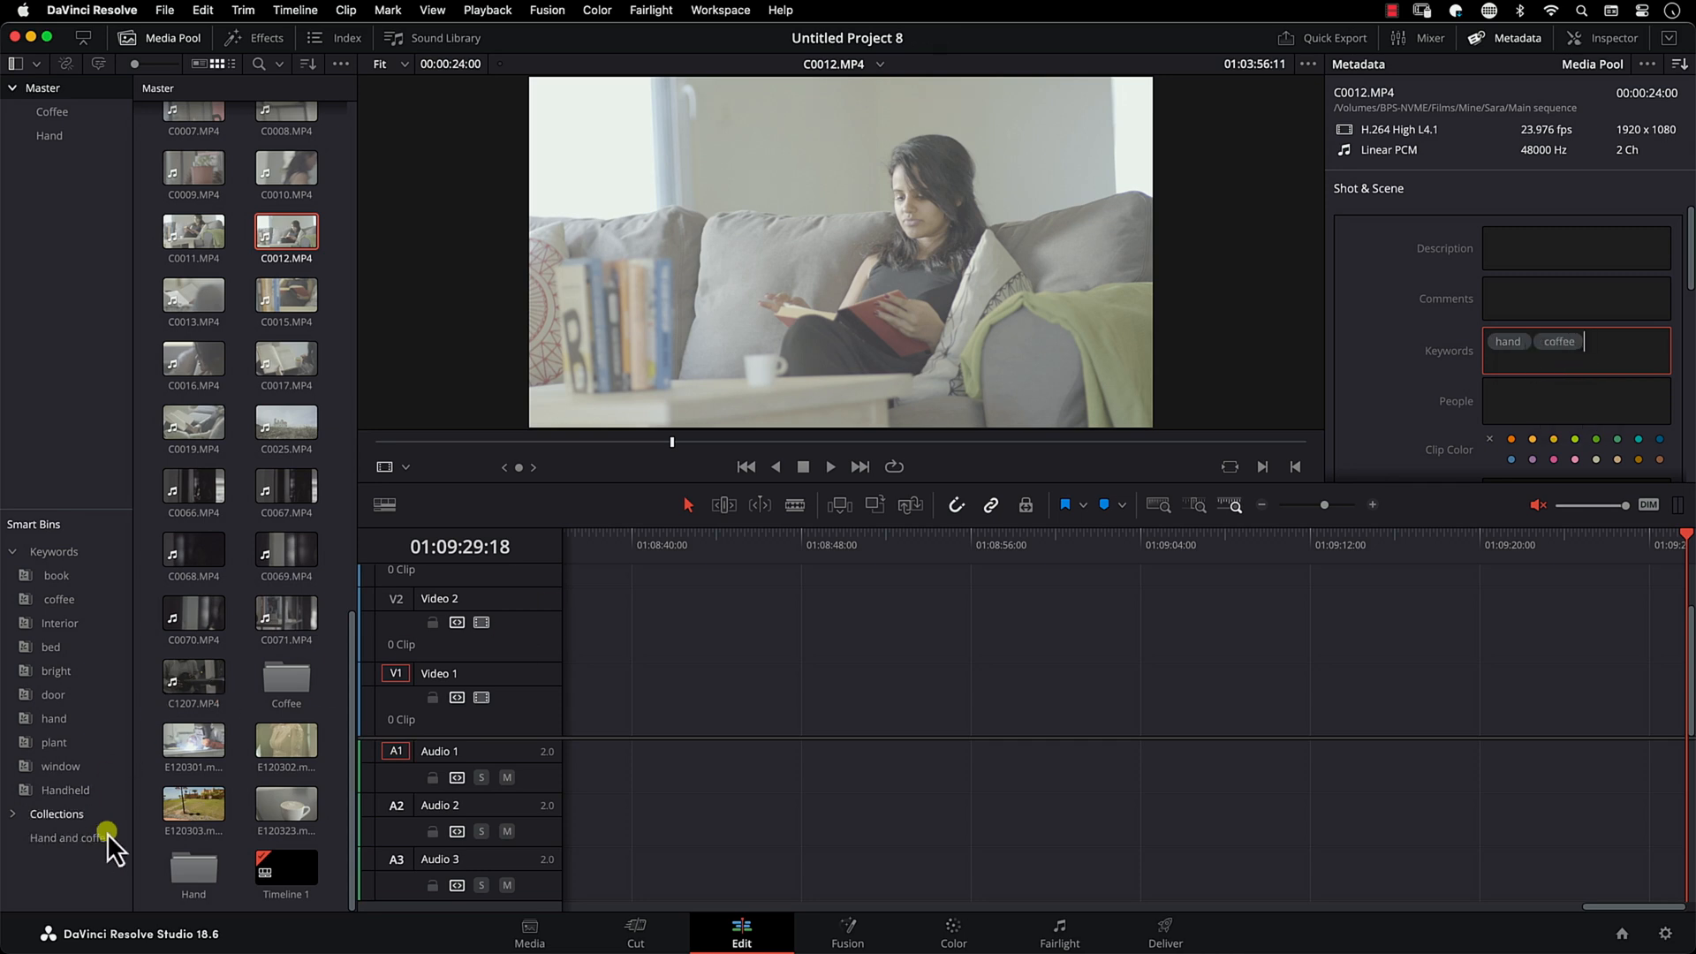
click(68, 837)
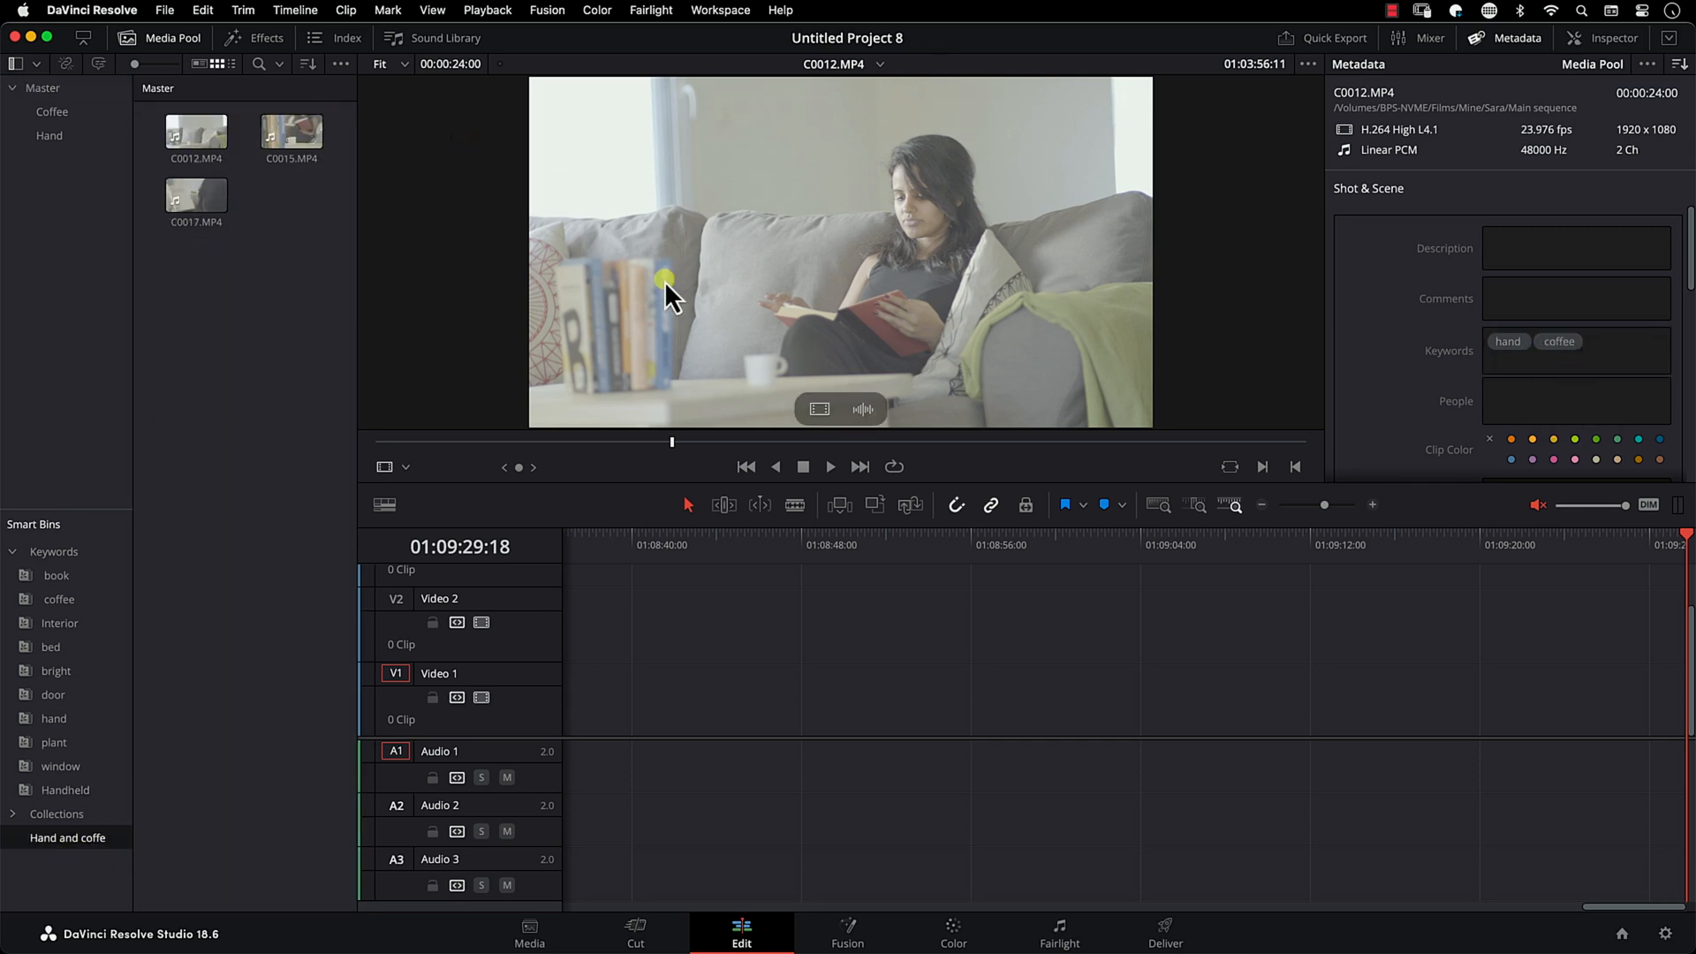
click(196, 131)
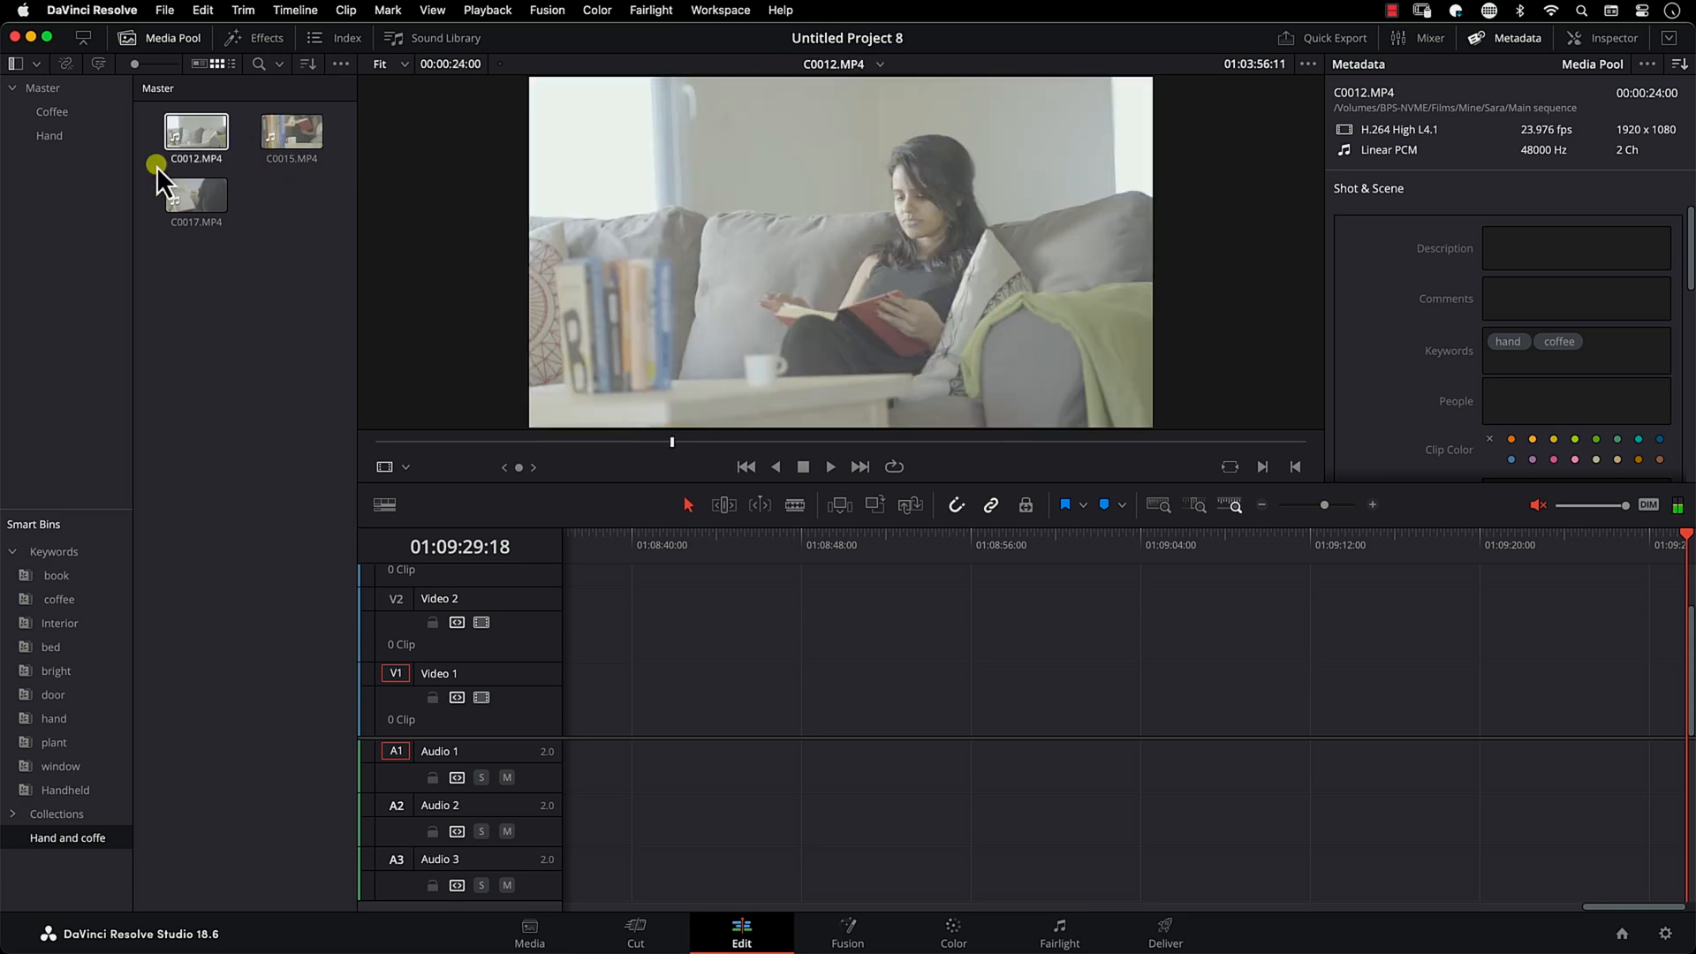